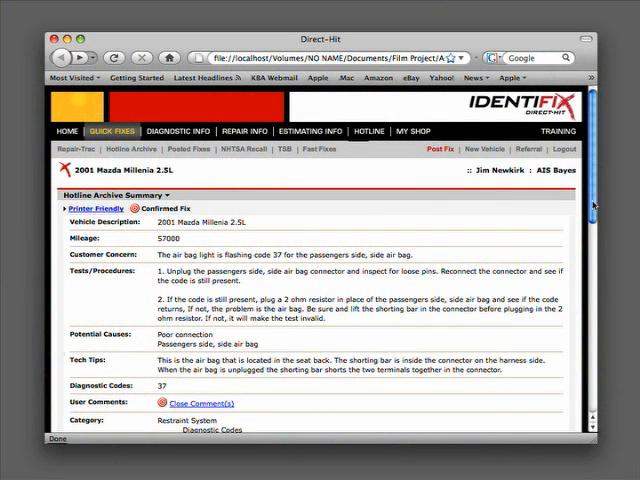
scroll(down, 3)
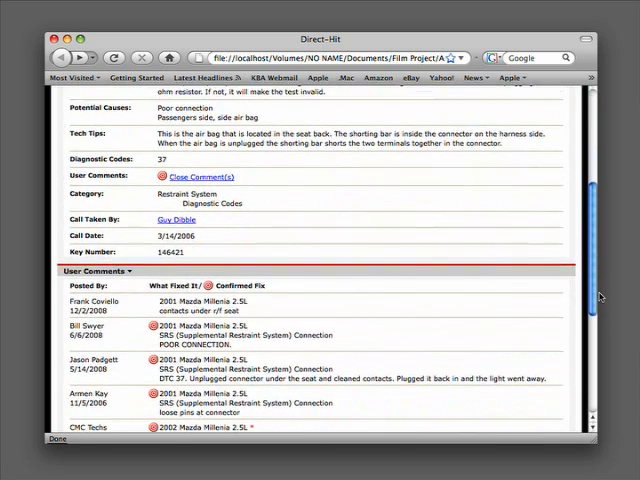
scroll(down, 3)
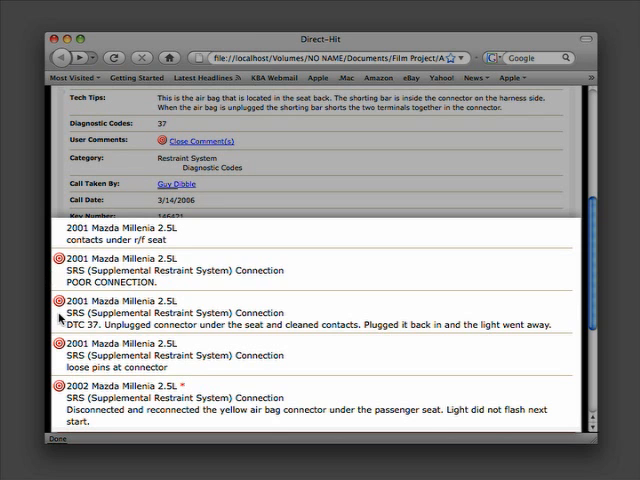
mouse_move(58, 318)
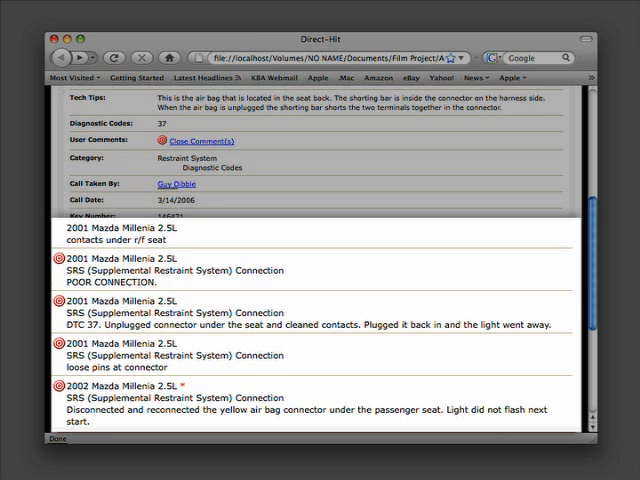